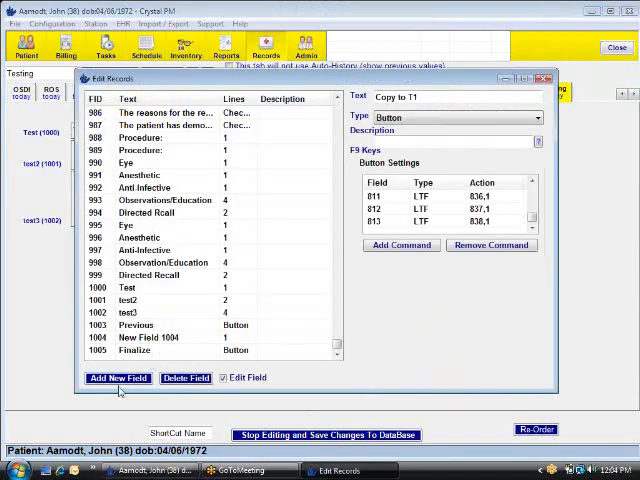
# Add a field named Code1 with type Diagnosis Codes to the Testing tab.
pyautogui.click(117, 378)
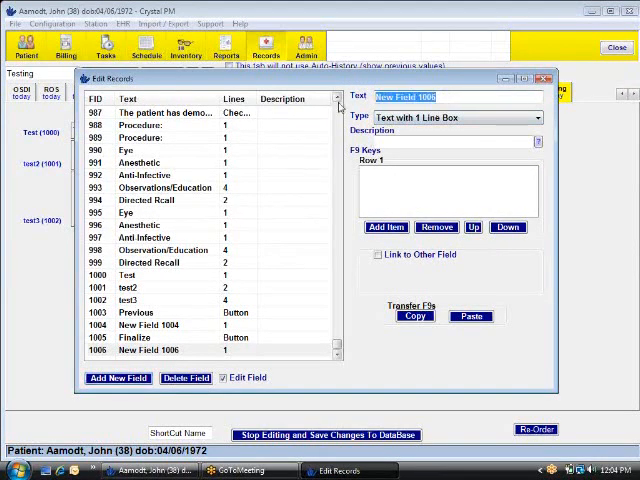
pyautogui.write('Code')
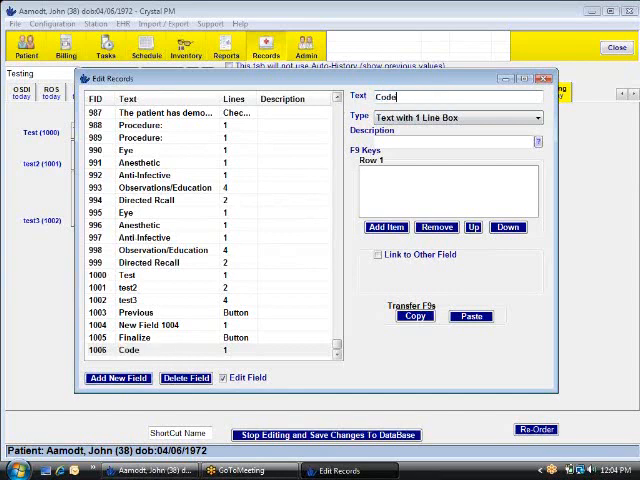
pyautogui.click(536, 117)
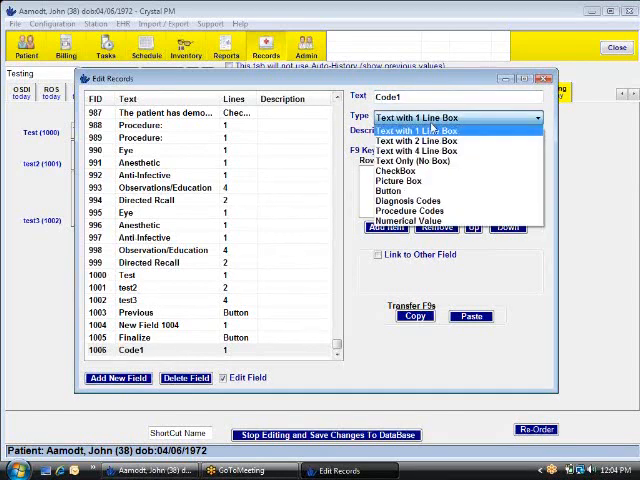
pyautogui.click(407, 200)
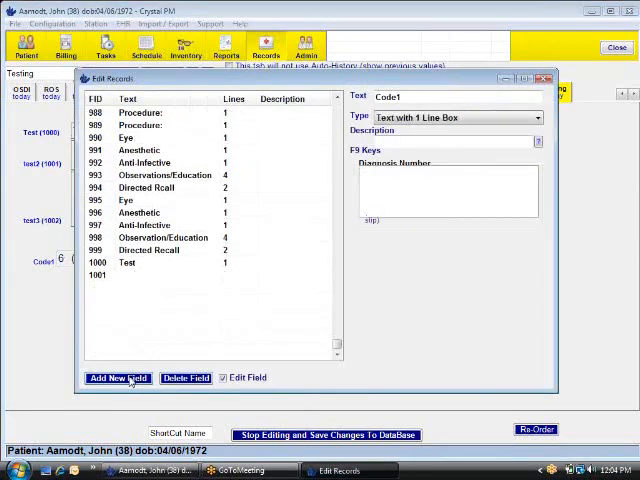
# Add a Descriptio1 Diagnosis Codes field showing the description, then close Edit Records.
pyautogui.click(117, 379)
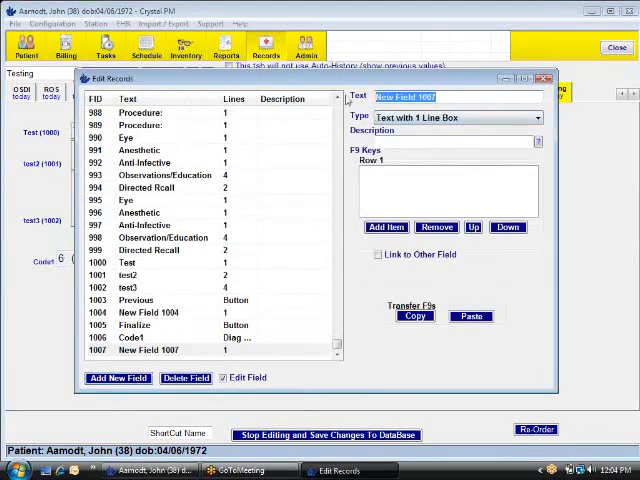
pyautogui.write('Descriptio1')
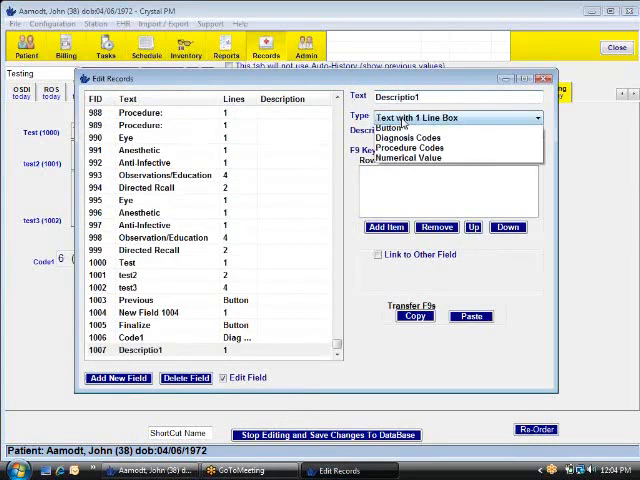
pyautogui.click(407, 137)
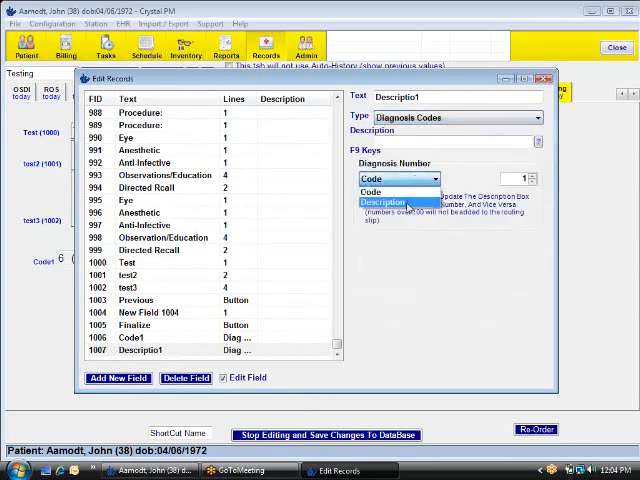
pyautogui.click(383, 200)
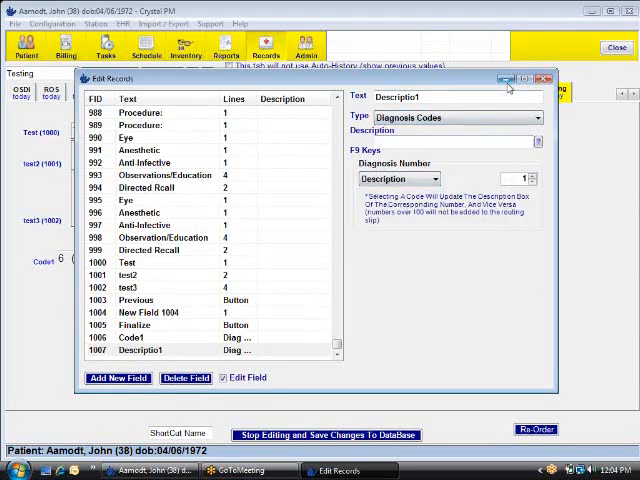
pyautogui.click(548, 79)
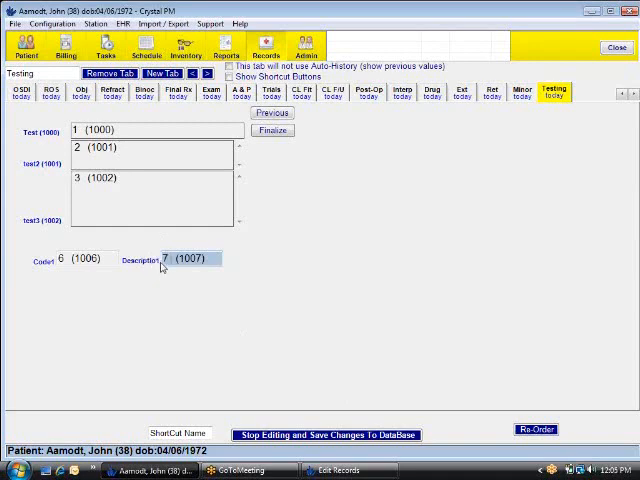
# Close the current patient chart to reach Search for Patient.
pyautogui.click(240, 94)
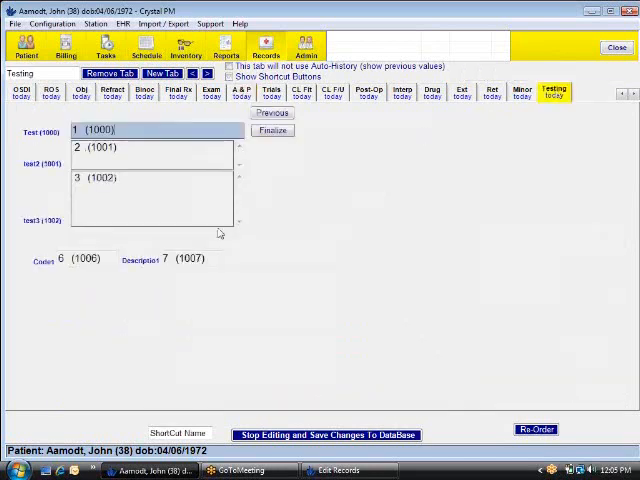
pyautogui.click(326, 433)
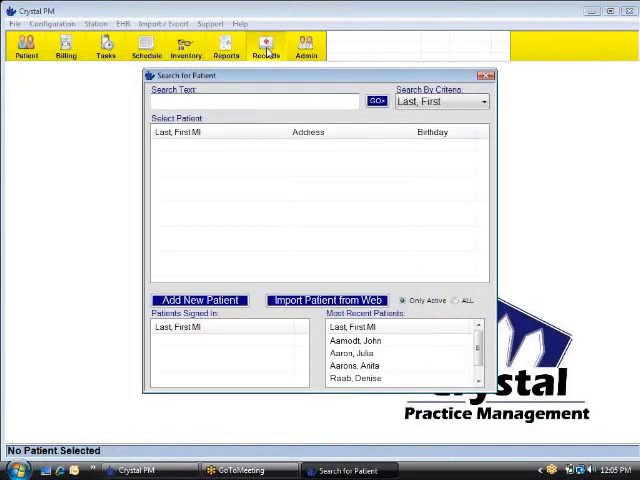
# Open another patient's Testing tab and browse the diagnosis list for Descriptio1.
pyautogui.click(485, 74)
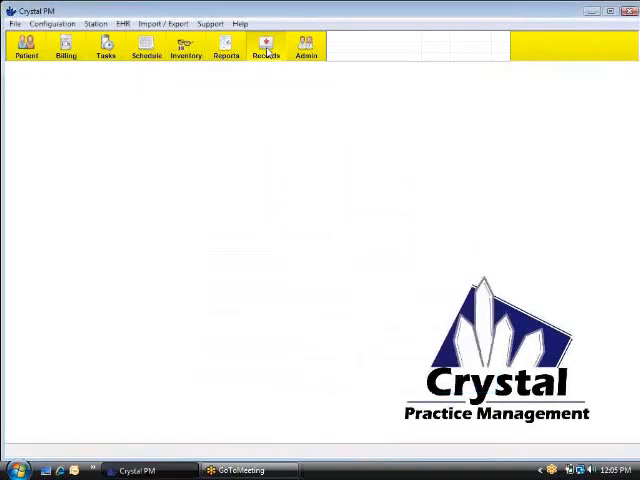
pyautogui.click(266, 45)
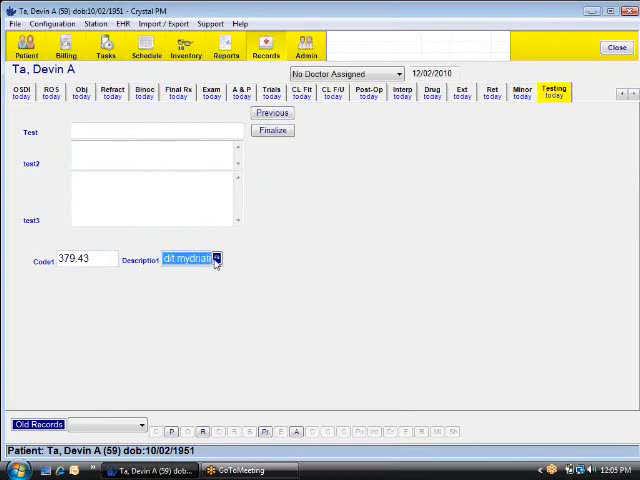
pyautogui.click(218, 259)
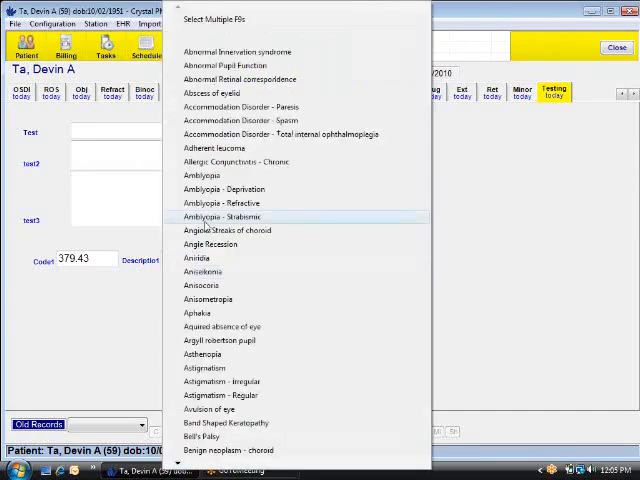
pyautogui.scroll(-3)
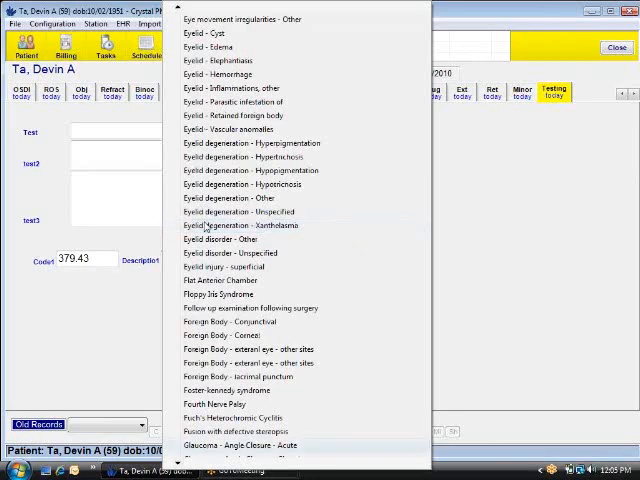
pyautogui.scroll(-3)
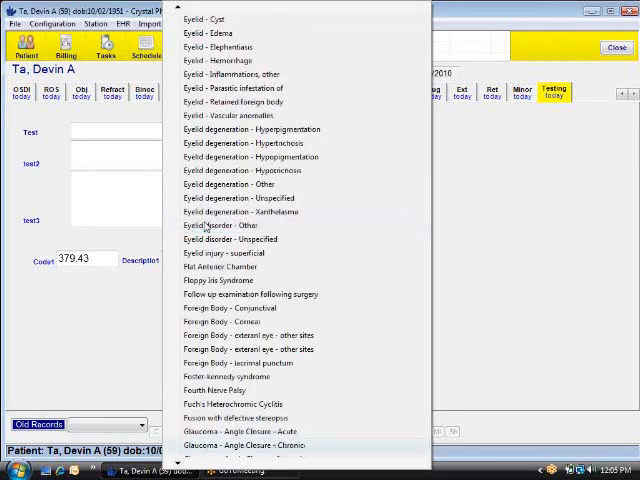
pyautogui.scroll(-3)
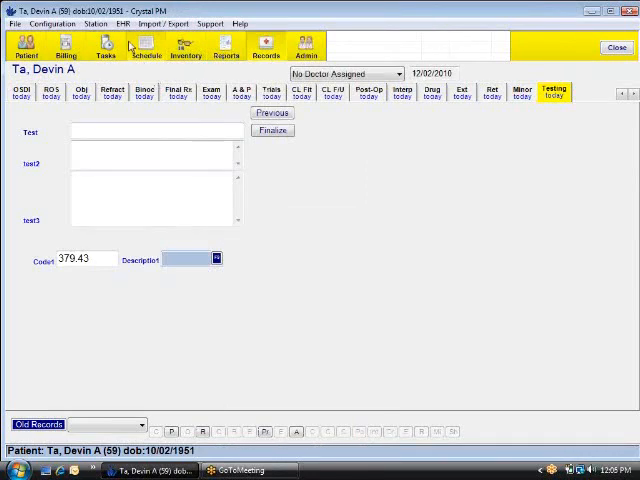
# Unlock Edit Medical Records with the administrator password and add New Field 1008.
pyautogui.click(122, 23)
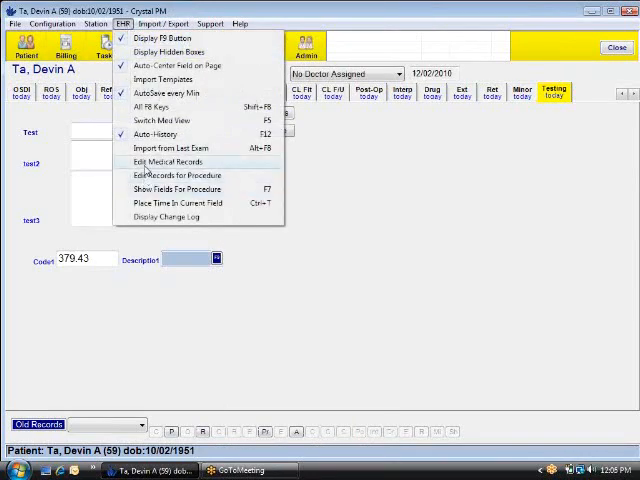
pyautogui.click(167, 161)
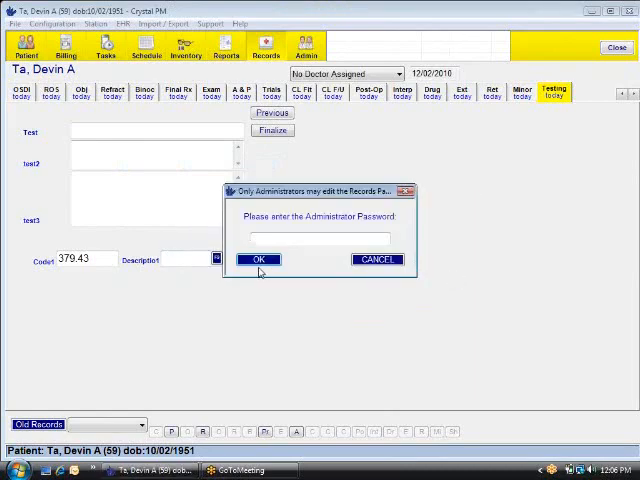
pyautogui.click(258, 259)
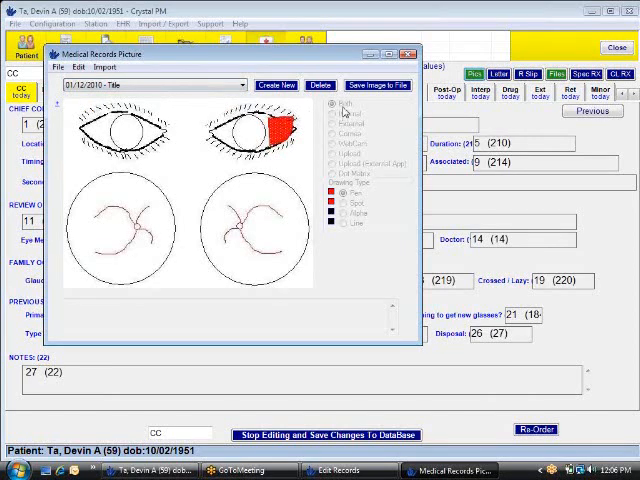
pyautogui.click(283, 84)
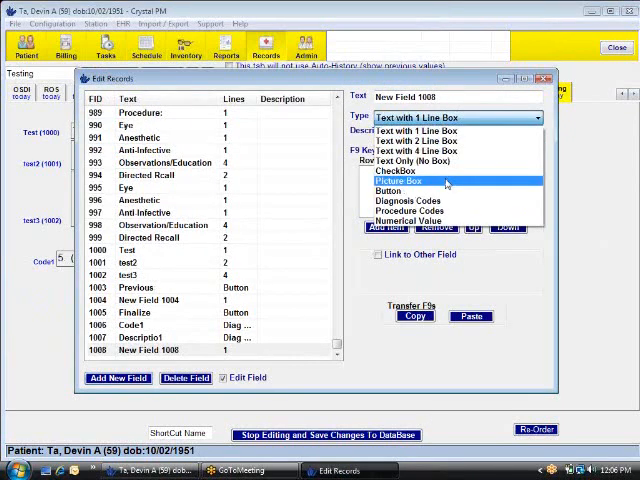
# Make the Both and Internal fields picture boxes and rename a field to External.
pyautogui.click(399, 181)
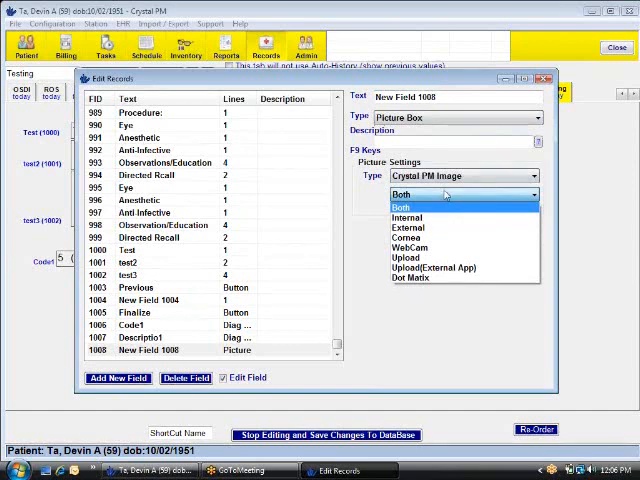
pyautogui.click(402, 207)
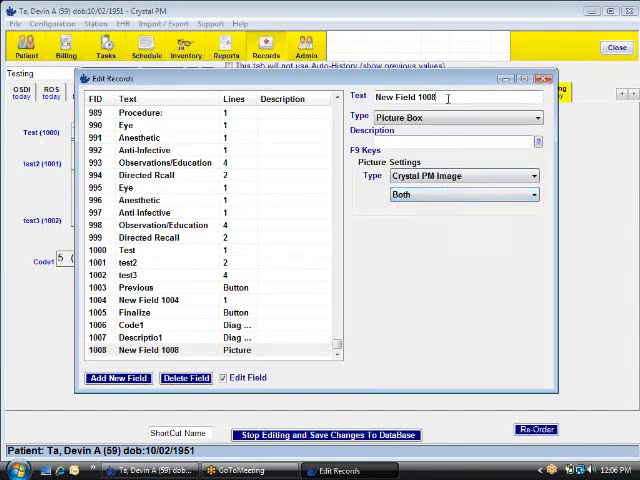
pyautogui.write('Both')
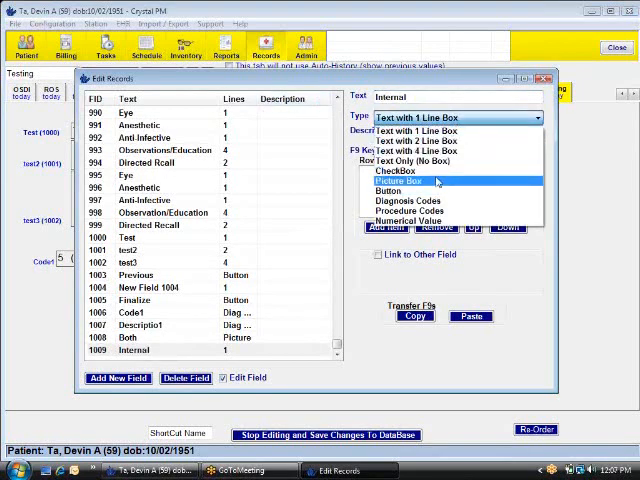
pyautogui.click(398, 181)
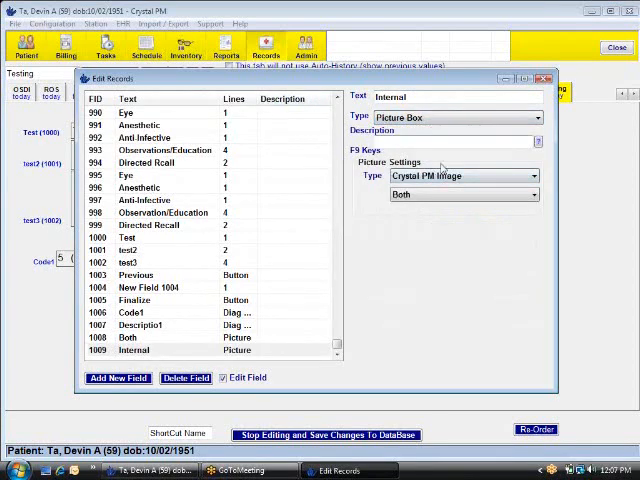
pyautogui.click(463, 194)
pyautogui.write('E')
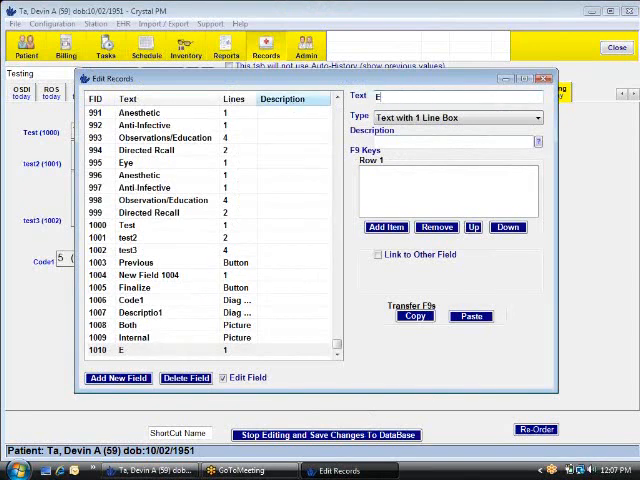
pyautogui.write('xternal')
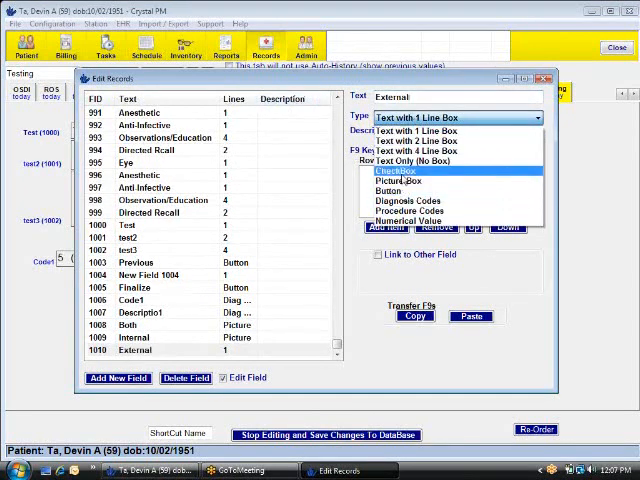
# Make External a picture box showing the external eye drawing and save to the database.
pyautogui.click(396, 180)
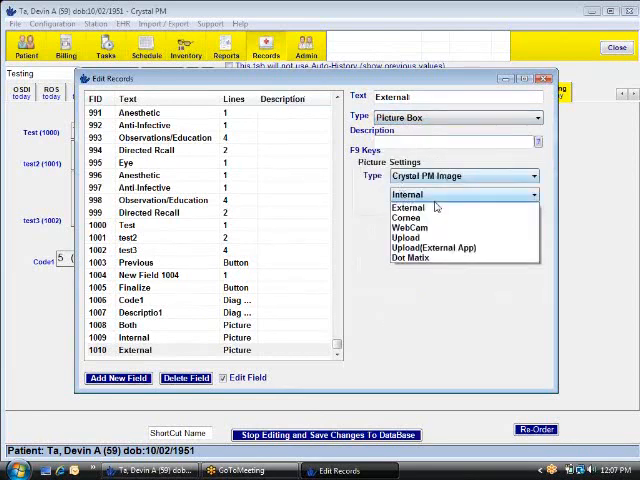
pyautogui.click(409, 207)
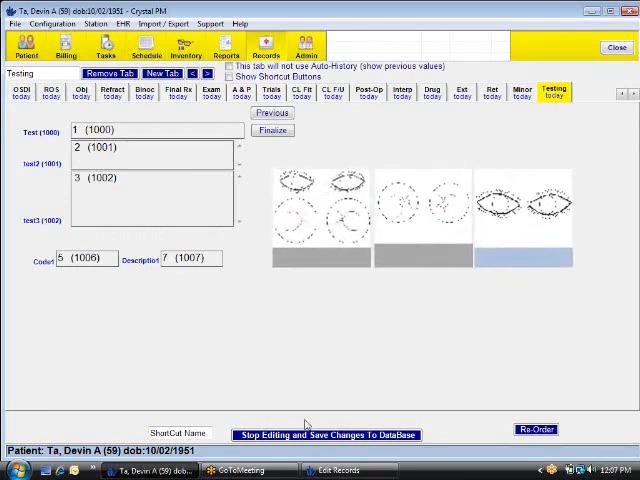
pyautogui.click(326, 434)
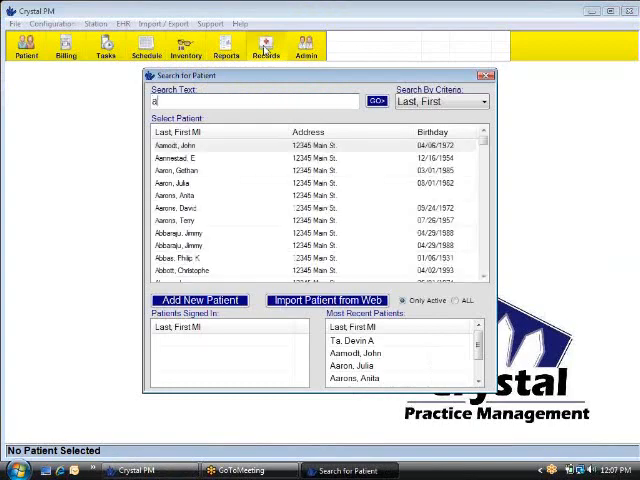
# Open the first patient's record and switch the drawing to the internal eye view.
pyautogui.doubleClick(170, 145)
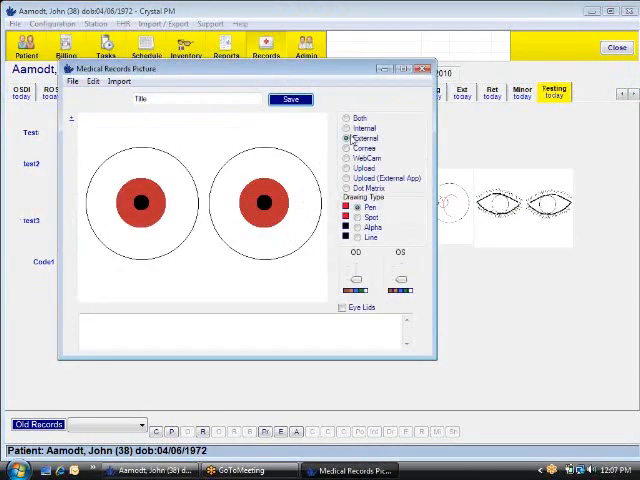
pyautogui.click(349, 138)
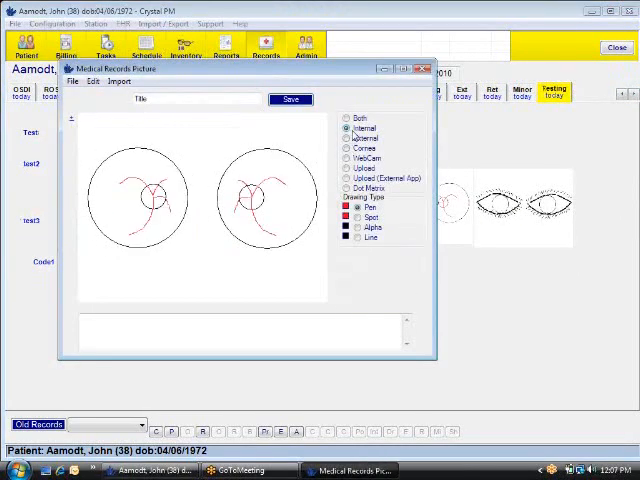
pyautogui.click(348, 138)
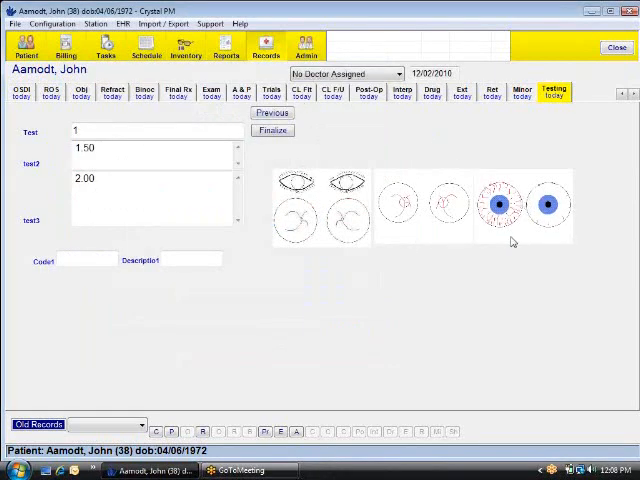
pyautogui.moveTo(333, 198)
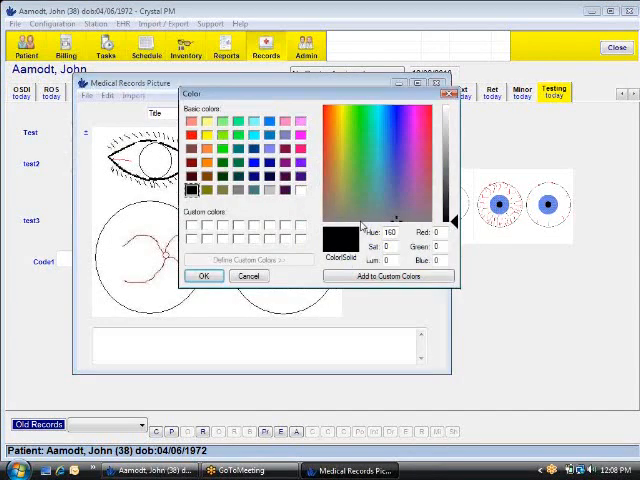
# Choose blue as the drawing colour for the eyelid picture.
pyautogui.click(255, 162)
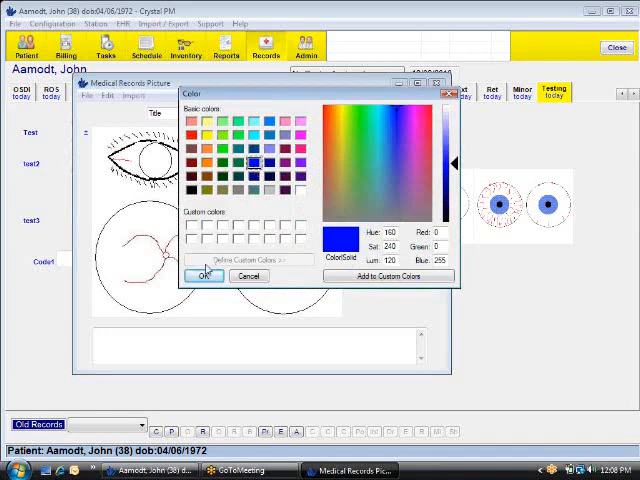
pyautogui.click(205, 275)
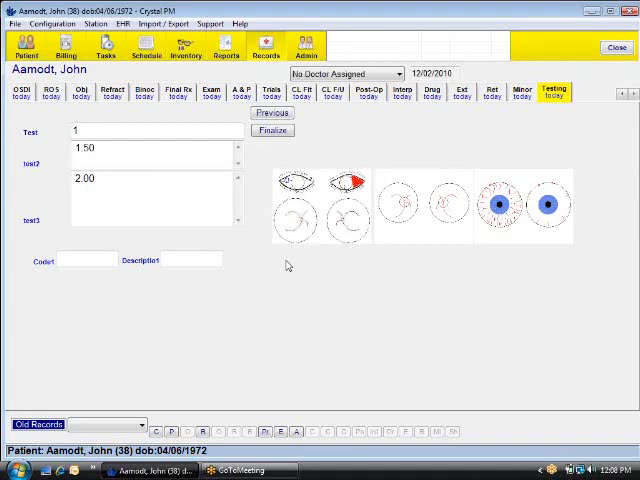
# Re-enter layout editing, declining doctor assignment and confirming the administrator password.
pyautogui.click(123, 17)
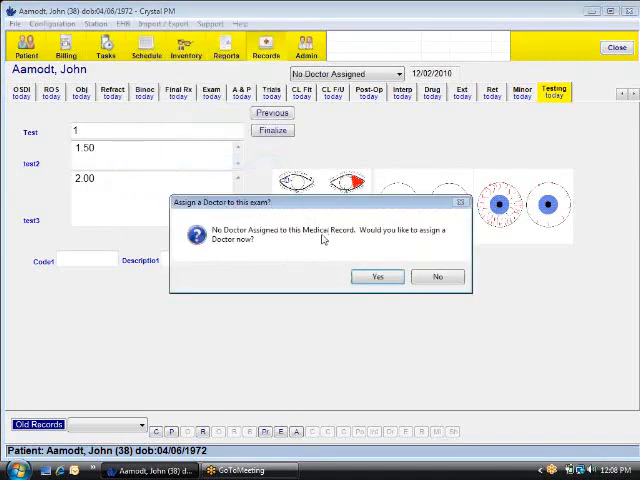
pyautogui.click(376, 277)
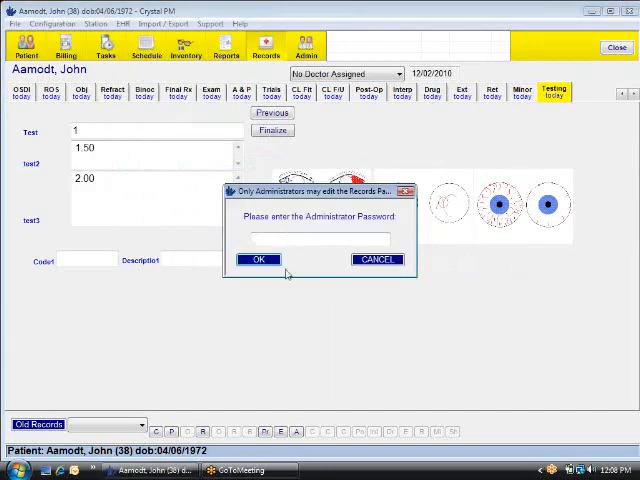
pyautogui.click(258, 259)
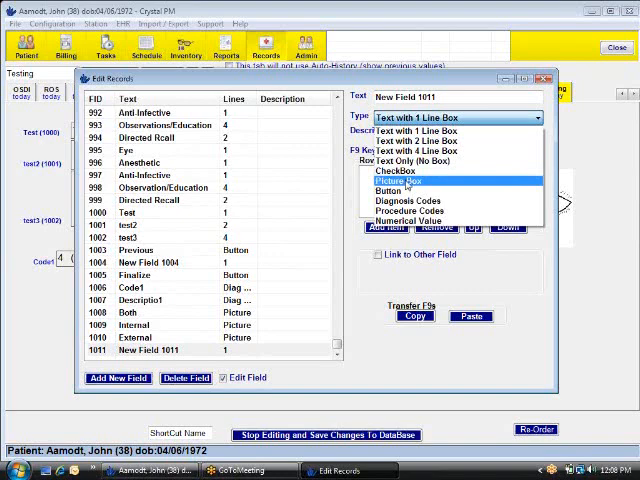
# Make New Field 1011 a checkbox on the tab and enable Show Shortcut Buttons.
pyautogui.click(400, 168)
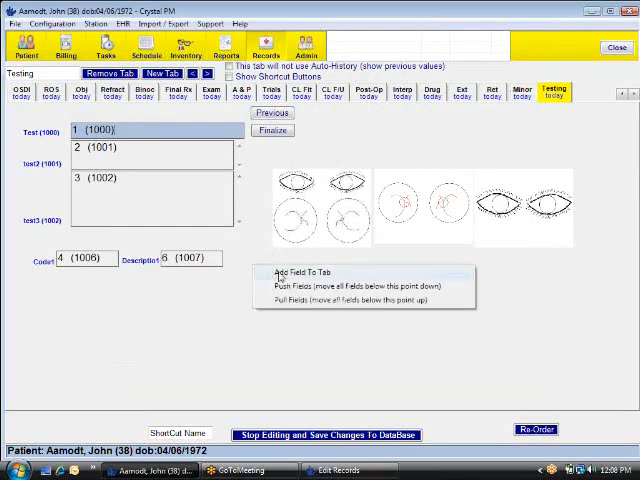
pyautogui.click(288, 274)
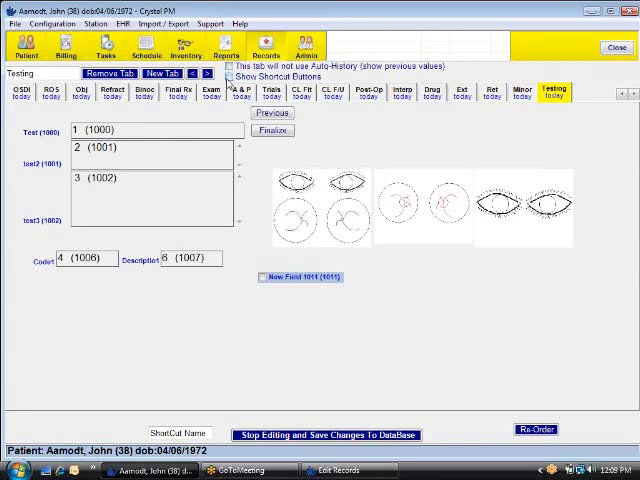
pyautogui.click(228, 77)
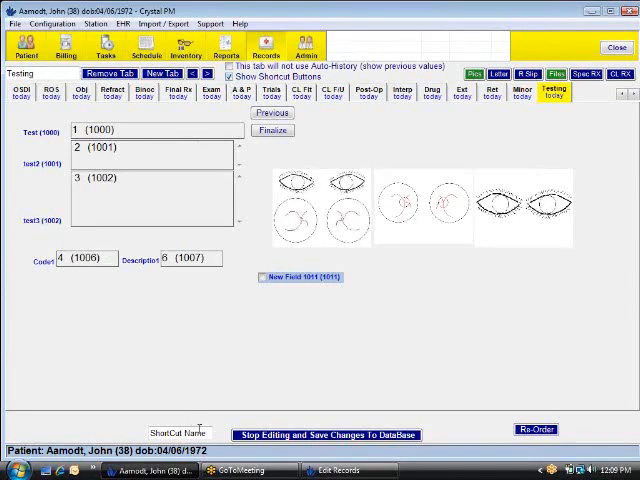
# Set the tab's shortcut name to 'test' and add button field New Field 1012.
pyautogui.click(185, 433)
pyautogui.write('test')
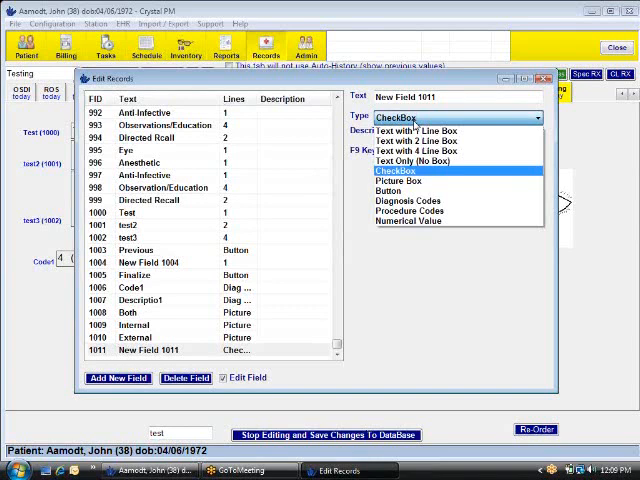
pyautogui.click(395, 170)
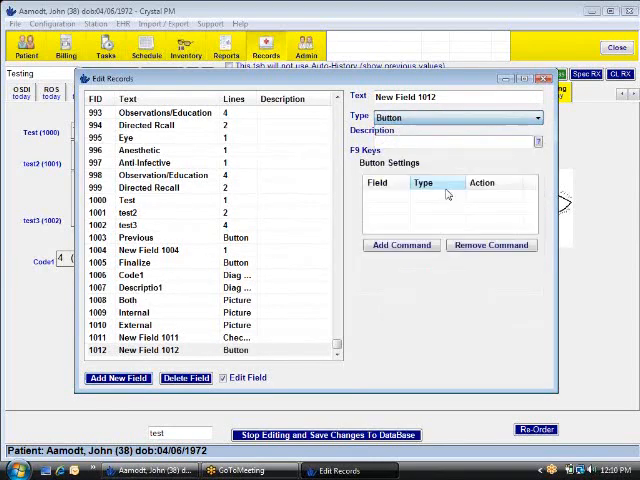
# Give New Field 1012 a command setting the patient's first name, then close the editor.
pyautogui.click(401, 245)
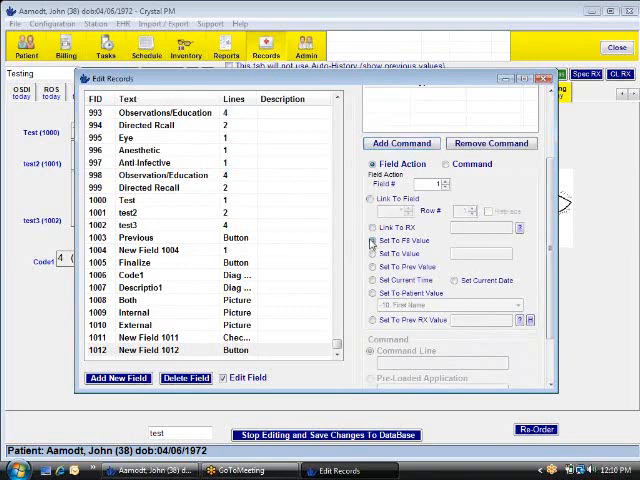
pyautogui.click(374, 253)
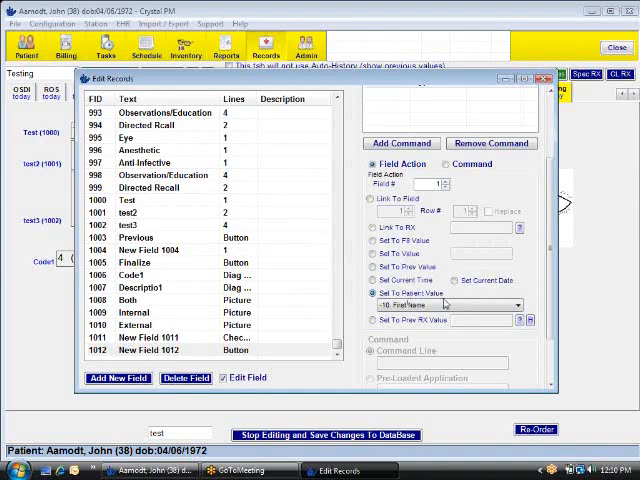
pyautogui.click(516, 305)
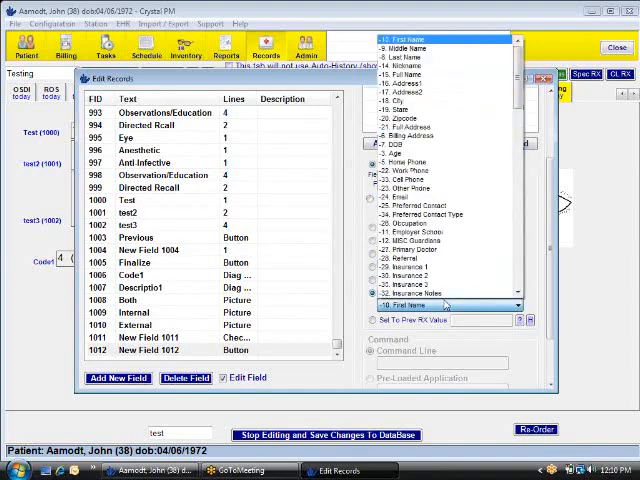
pyautogui.scroll(-3)
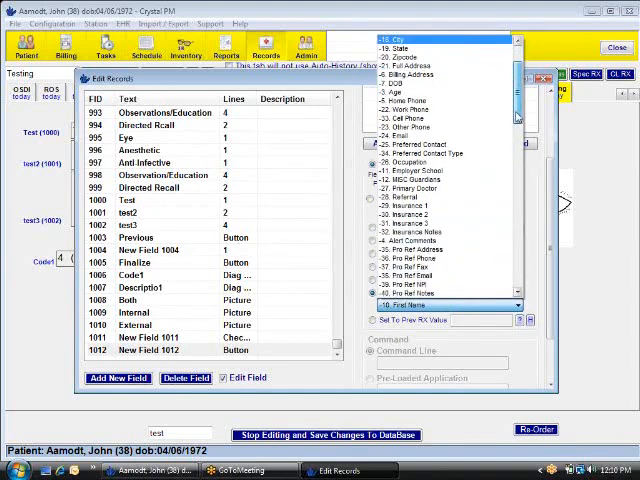
pyautogui.scroll(-3)
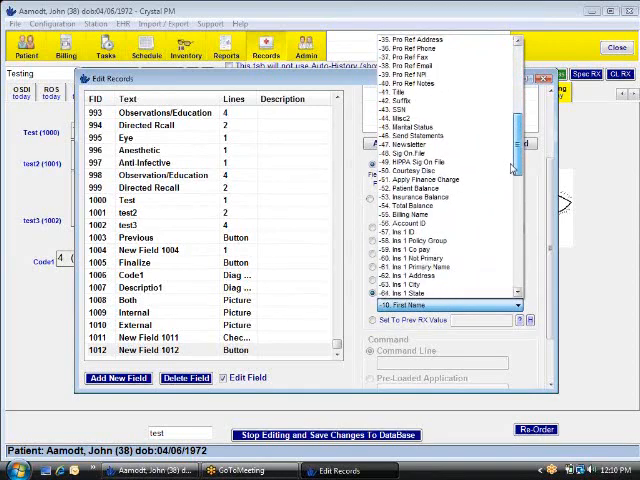
pyautogui.scroll(-3)
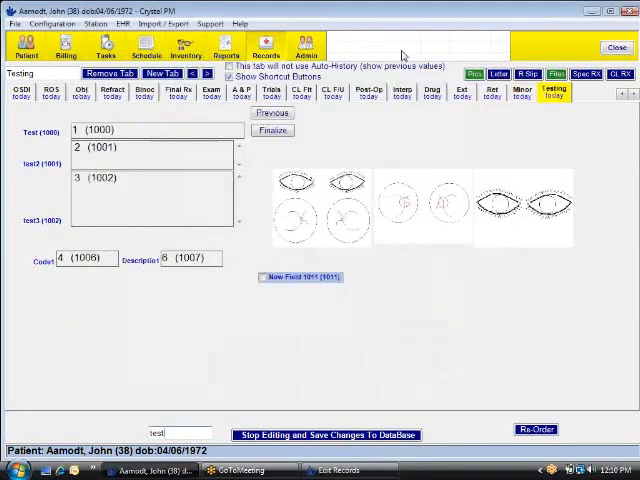
# Show Abeo Solutions' support phone, fax and website via Support > Call Tech Support.
pyautogui.click(206, 20)
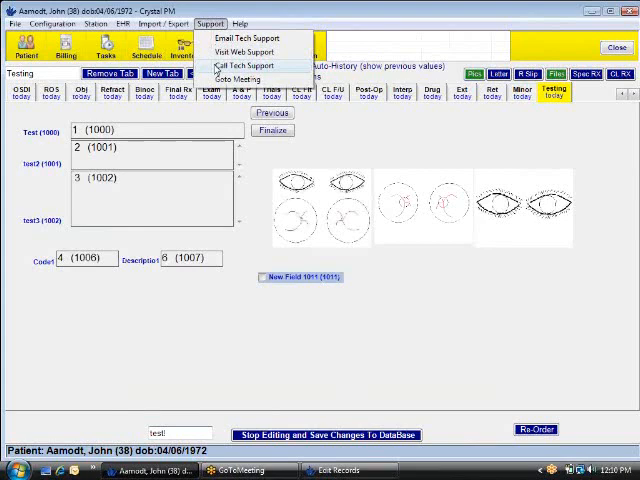
pyautogui.click(230, 65)
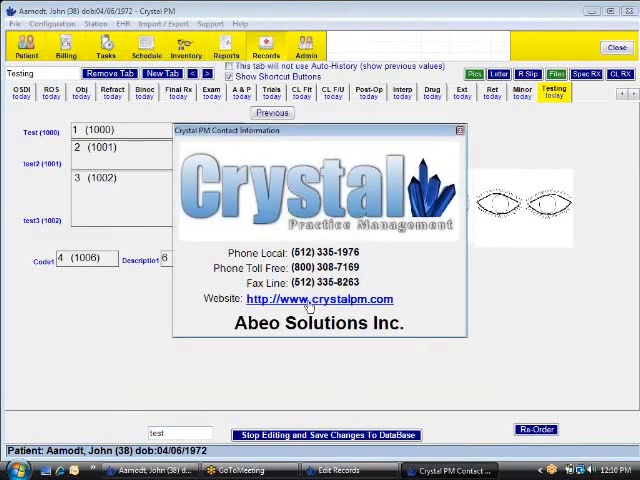